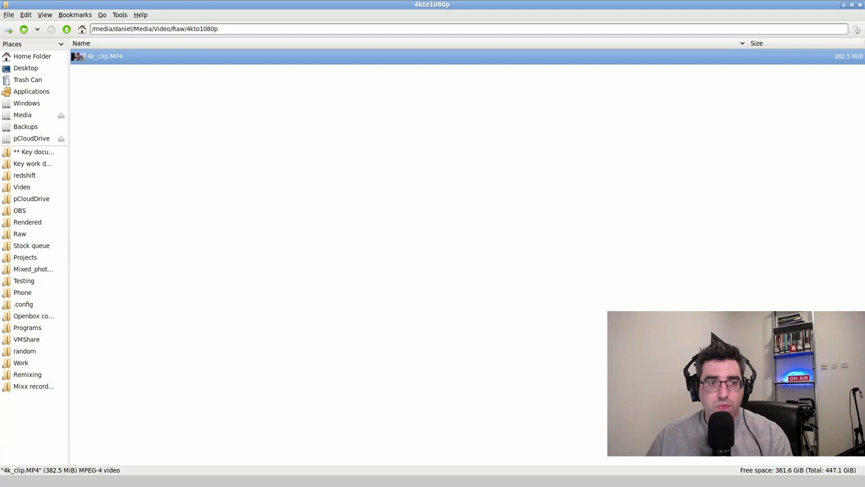
Select 4k_clip.MP4 and mark the sample.mp4 input name in the ffmpeg command
{"action": "left_click", "coordinate": [105, 56]}
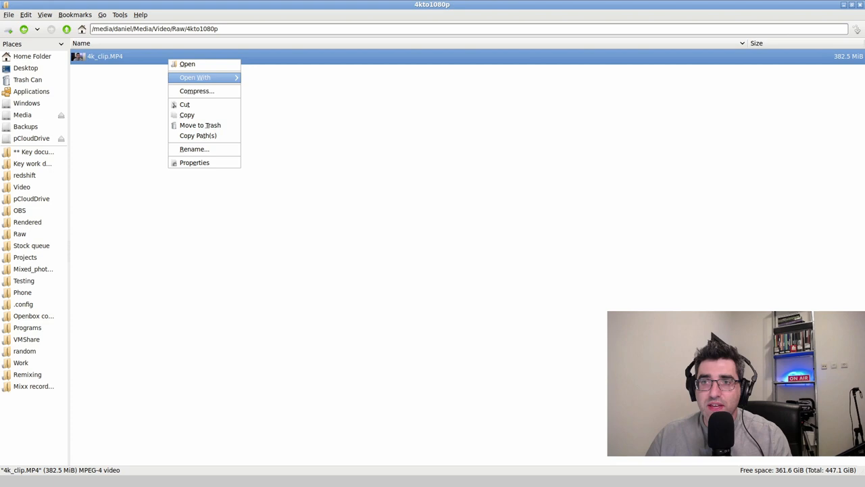
{"action": "left_click", "coordinate": [187, 64]}
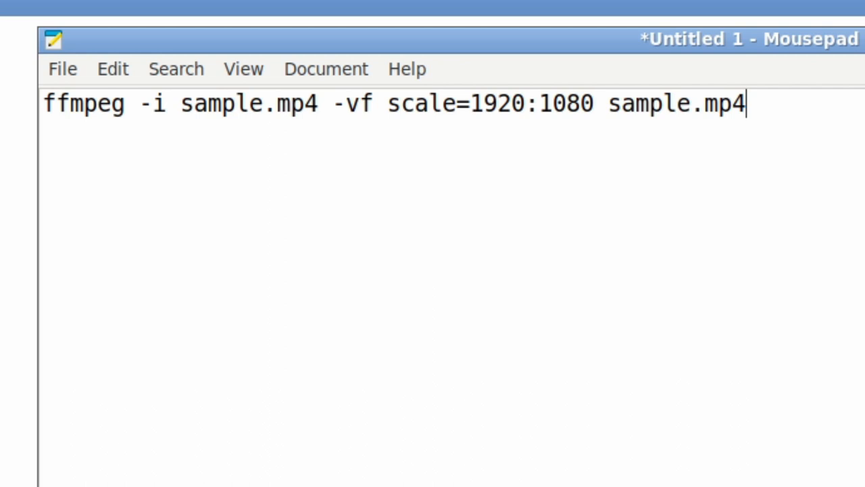
{"action": "double_click", "coordinate": [248, 103]}
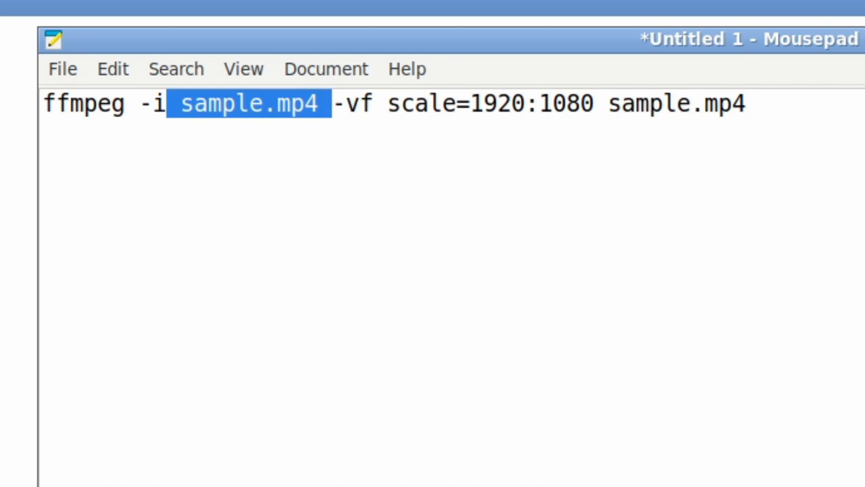
{"action": "left_click", "coordinate": [336, 103]}
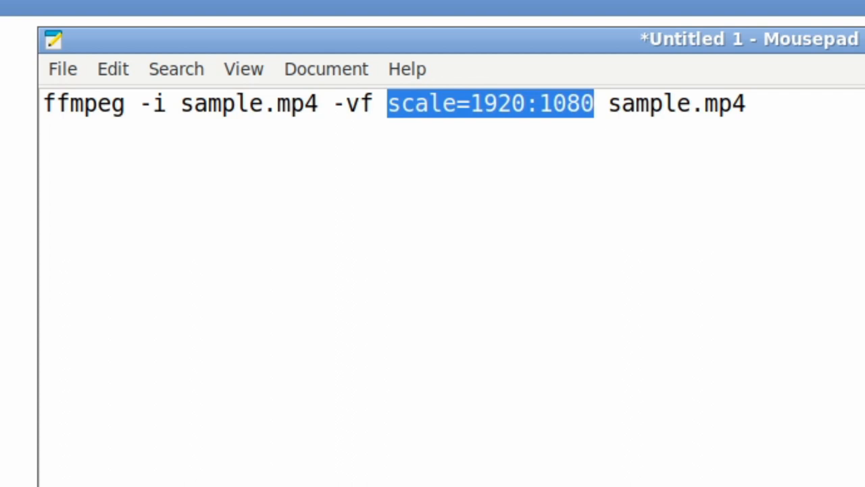
{"action": "left_click", "coordinate": [747, 104]}
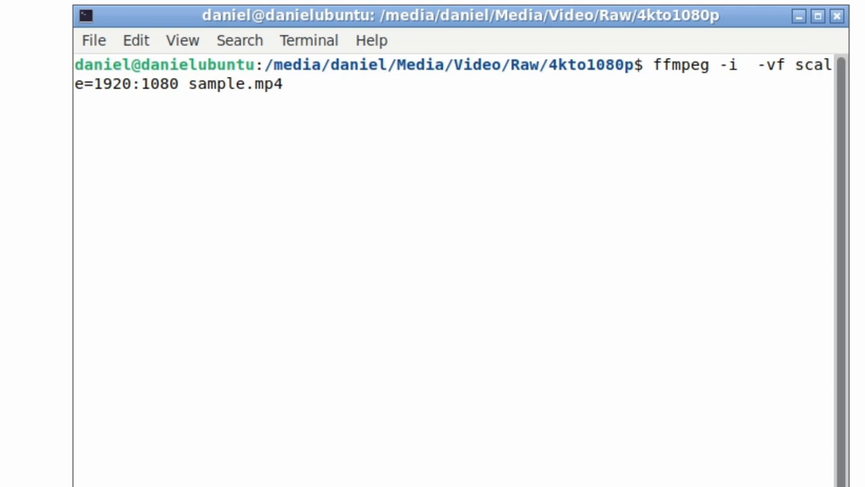
Run the scale=1920:1080 command with input 4k_clip.MP4 and output hd_clip
{"action": "type", "text": "4k_clip.MP4"}
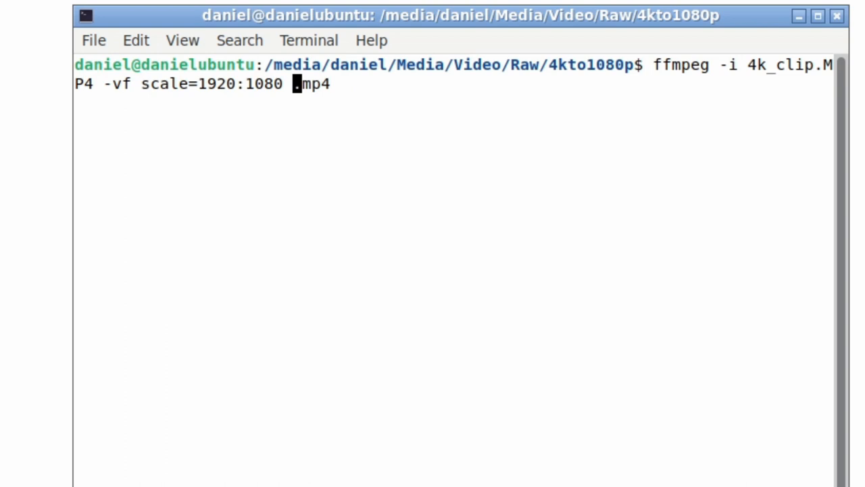
{"action": "type", "text": "hd_clip"}
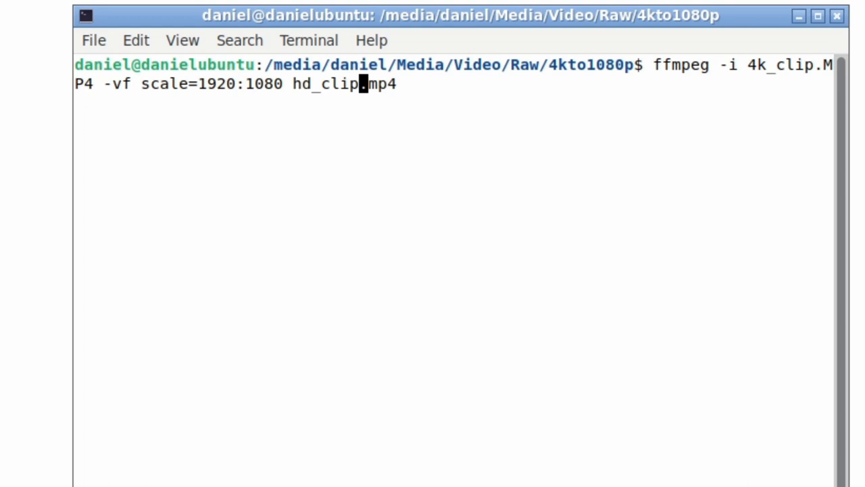
{"action": "key", "text": "Return"}
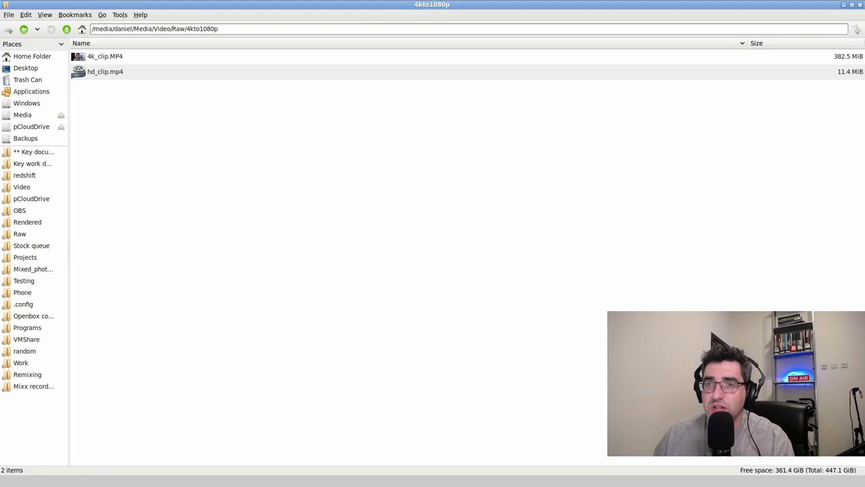
Select hd_clip.mp4 in the 4kto1080p folder and play it in VLC
{"action": "left_click", "coordinate": [105, 71]}
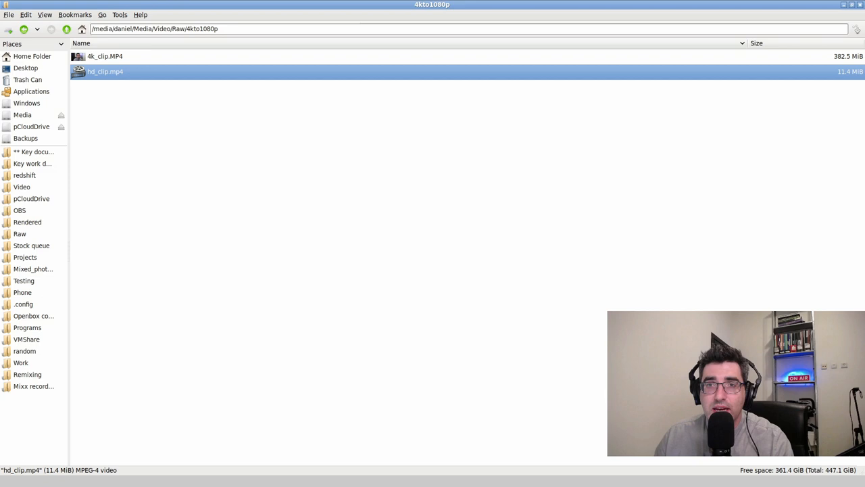
{"action": "left_click", "coordinate": [105, 57]}
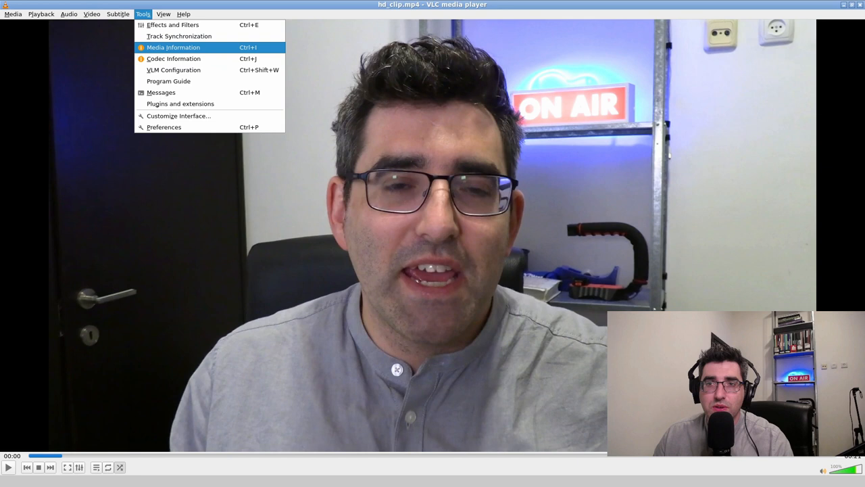
Open Media Information and mark the audio codec and 1920x1080 video resolution lines
{"action": "left_click", "coordinate": [173, 47]}
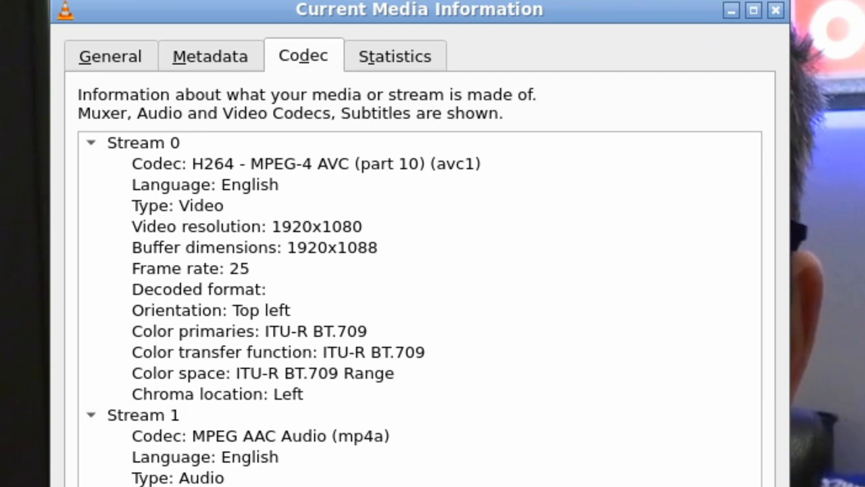
{"action": "left_click", "coordinate": [260, 435]}
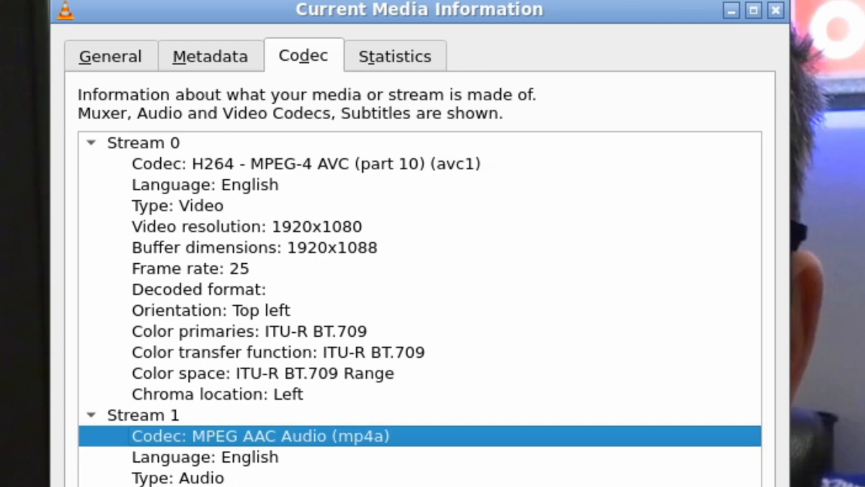
{"action": "left_click", "coordinate": [245, 225]}
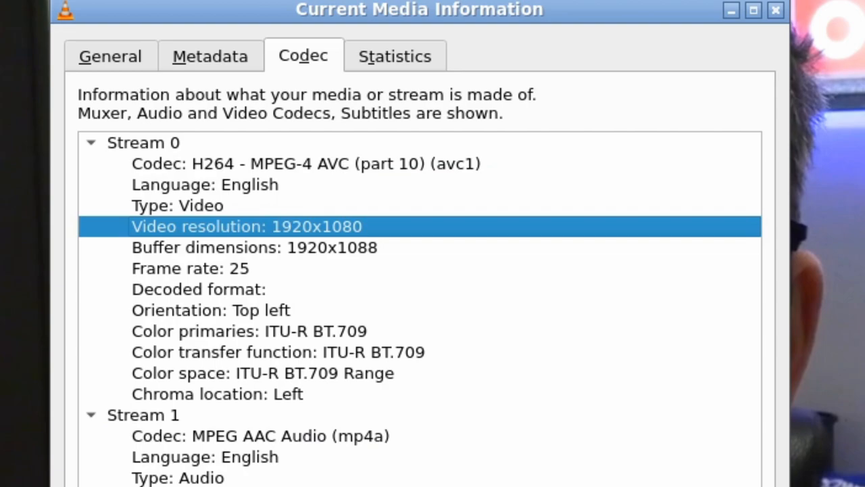